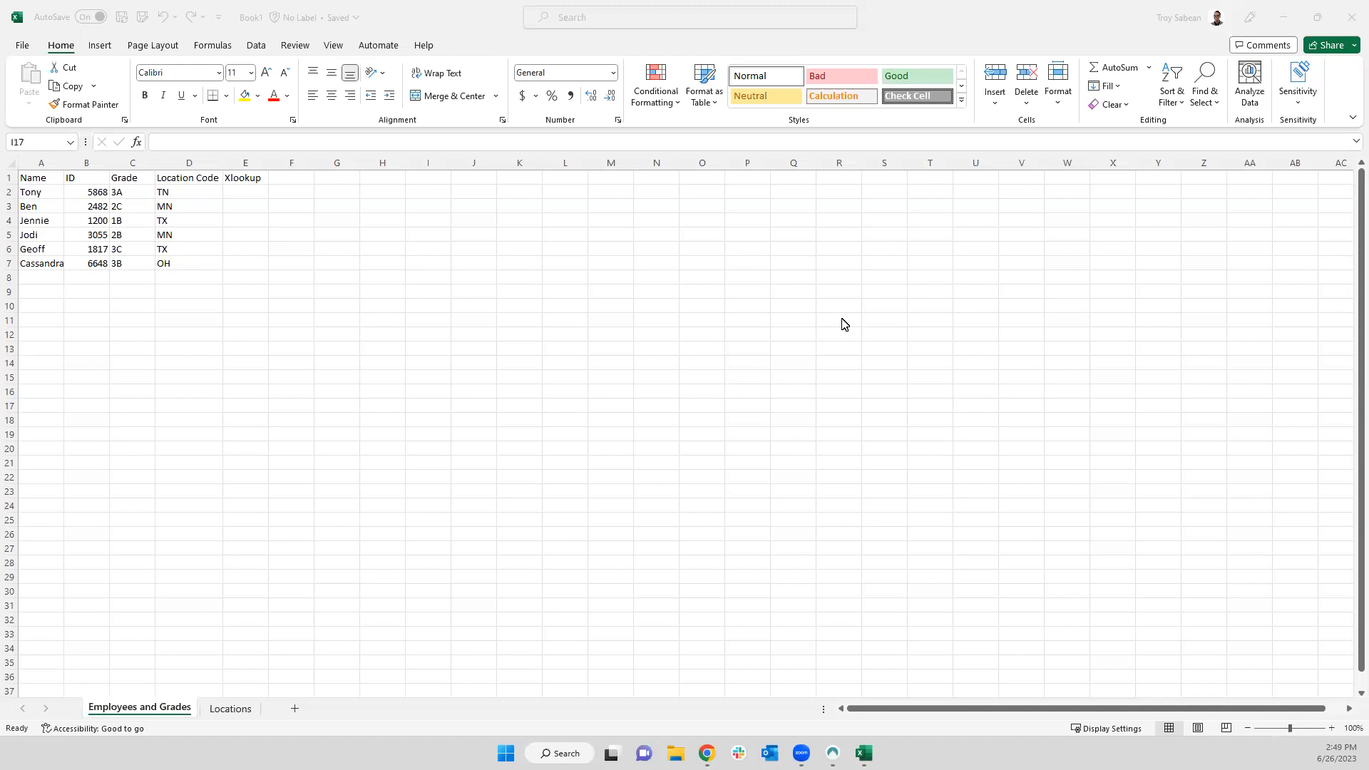
pyautogui.moveTo(842, 362)
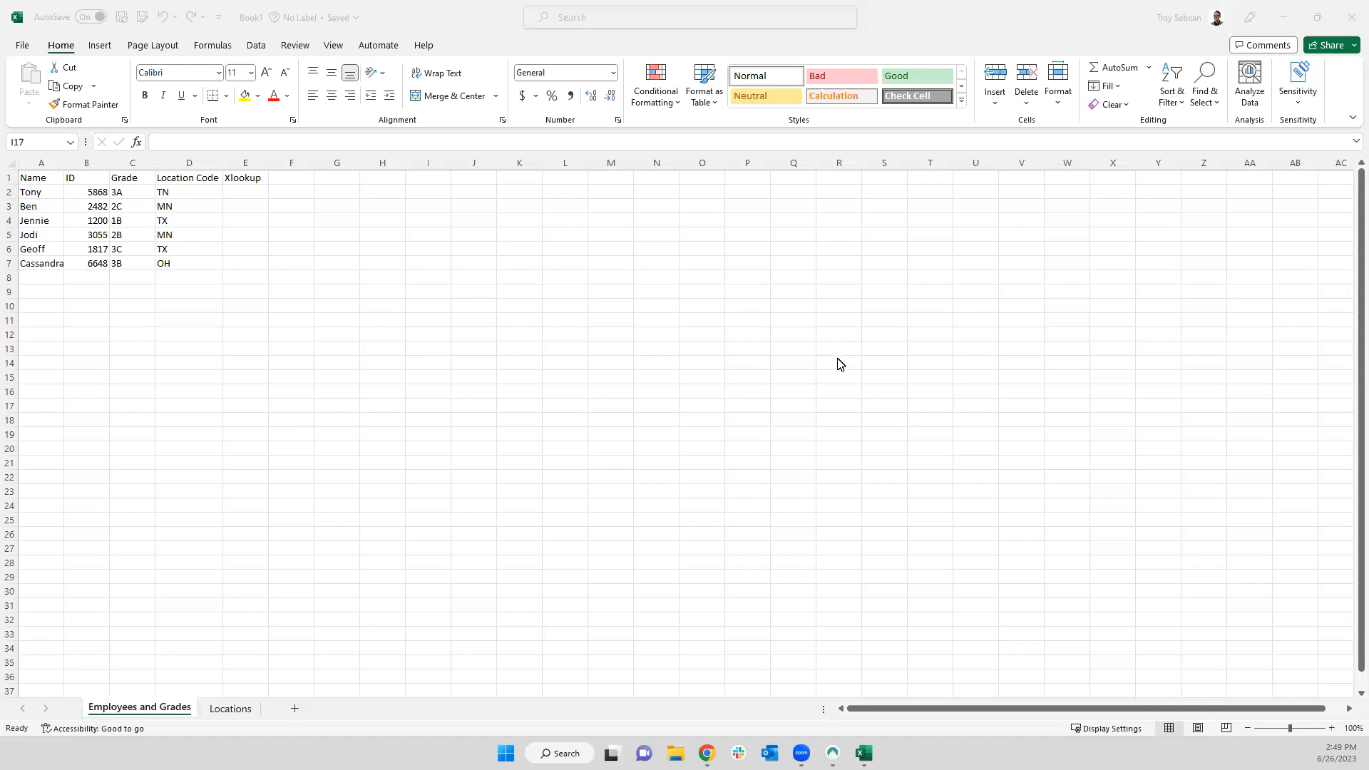
pyautogui.moveTo(592, 302)
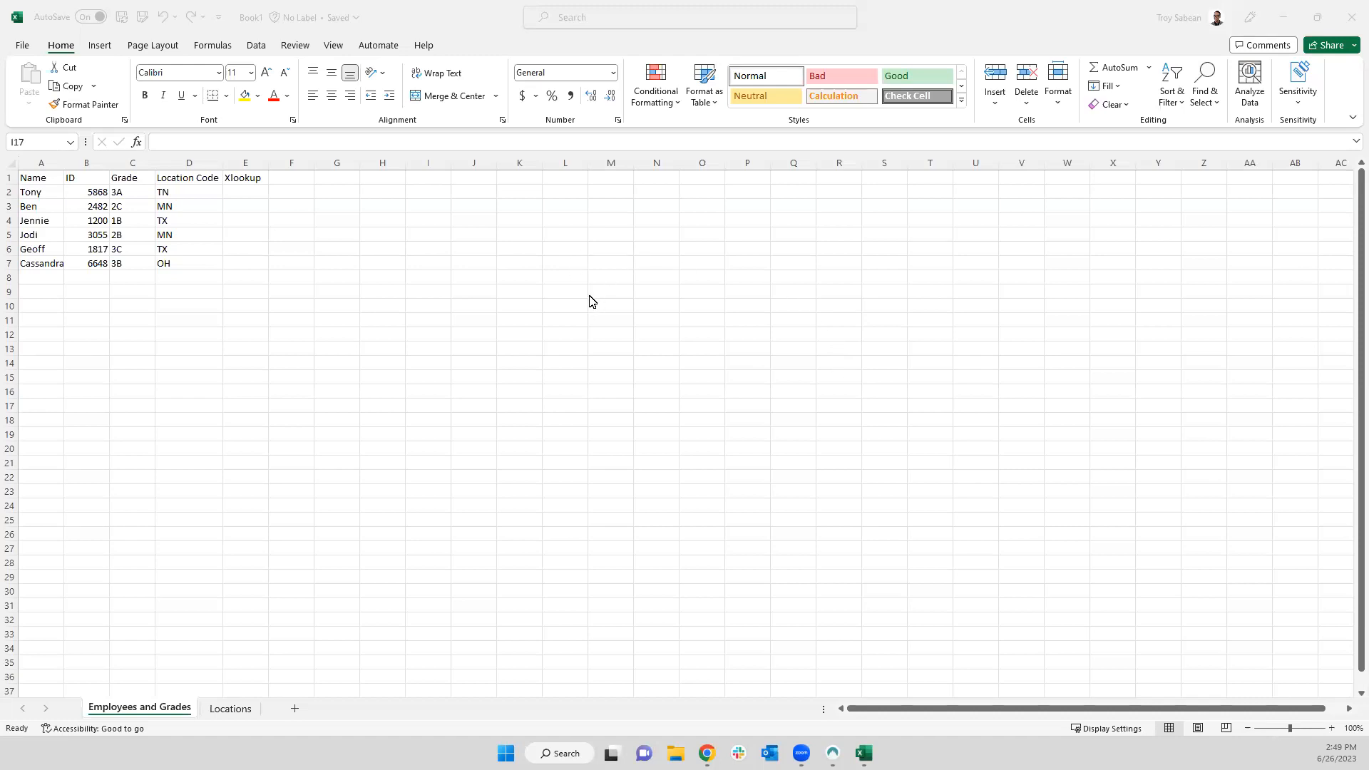
pyautogui.moveTo(277, 367)
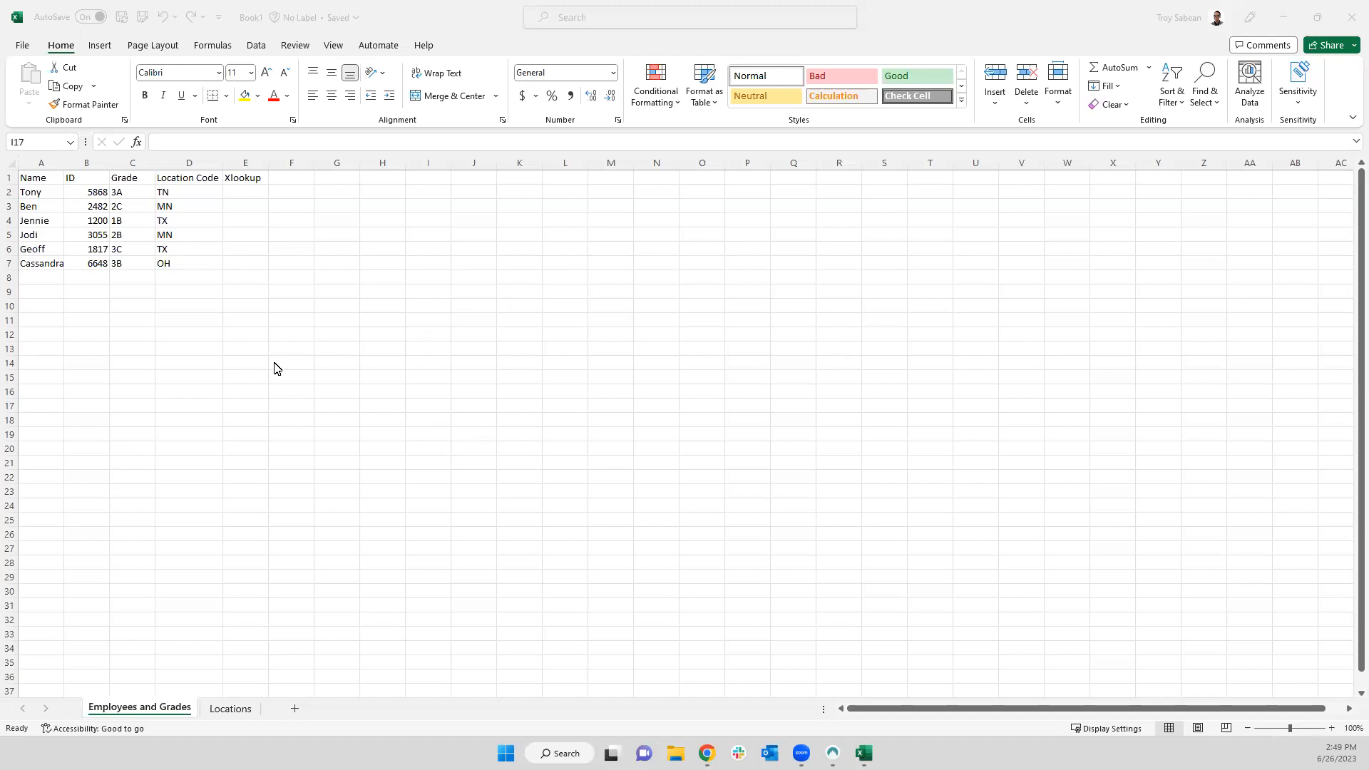
pyautogui.moveTo(186, 291)
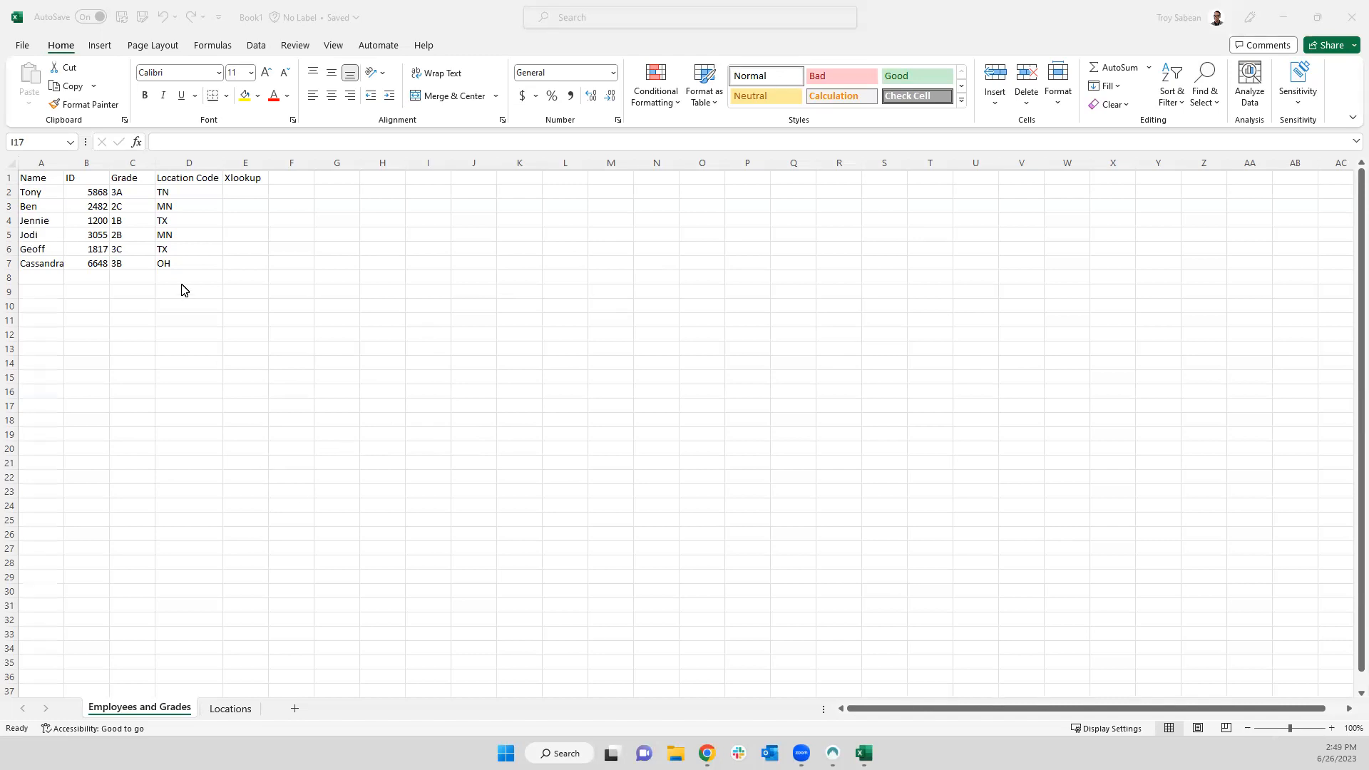
pyautogui.moveTo(268, 198)
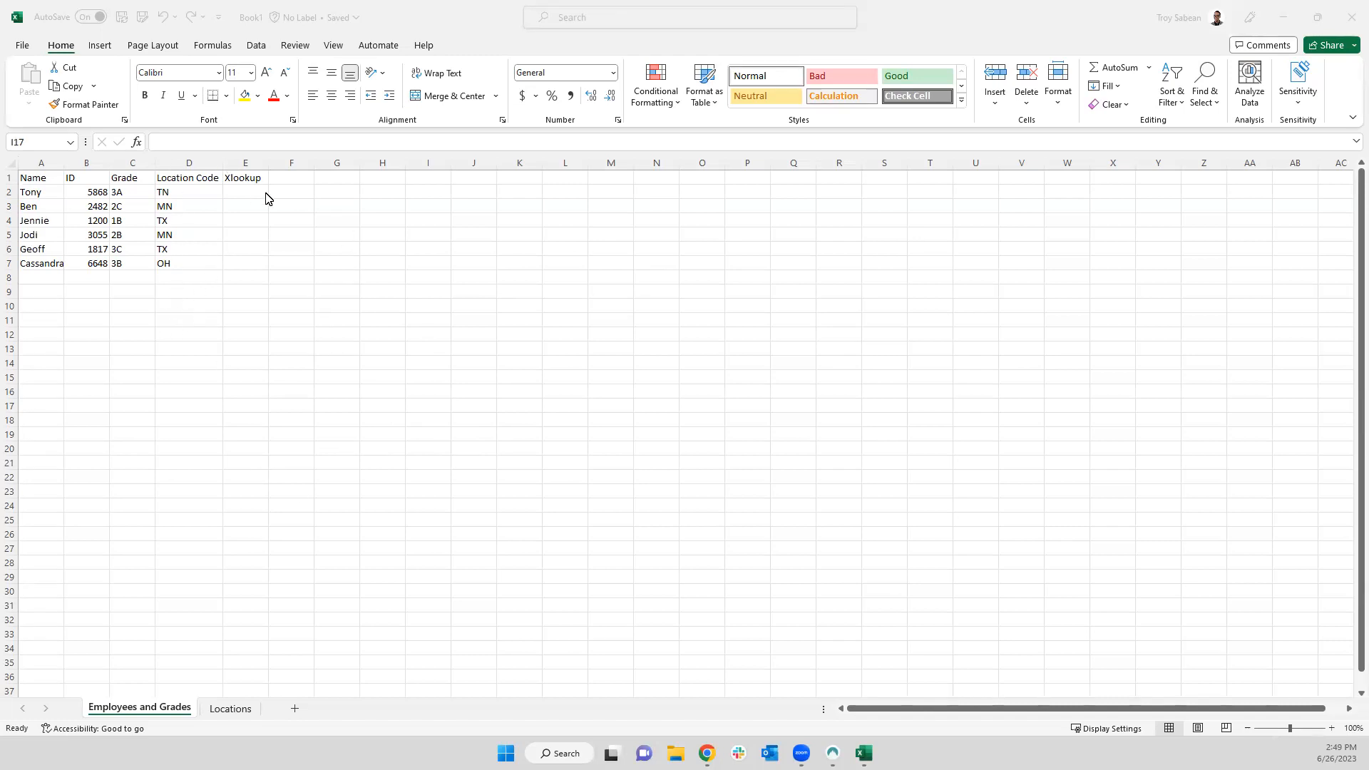
pyautogui.moveTo(342, 308)
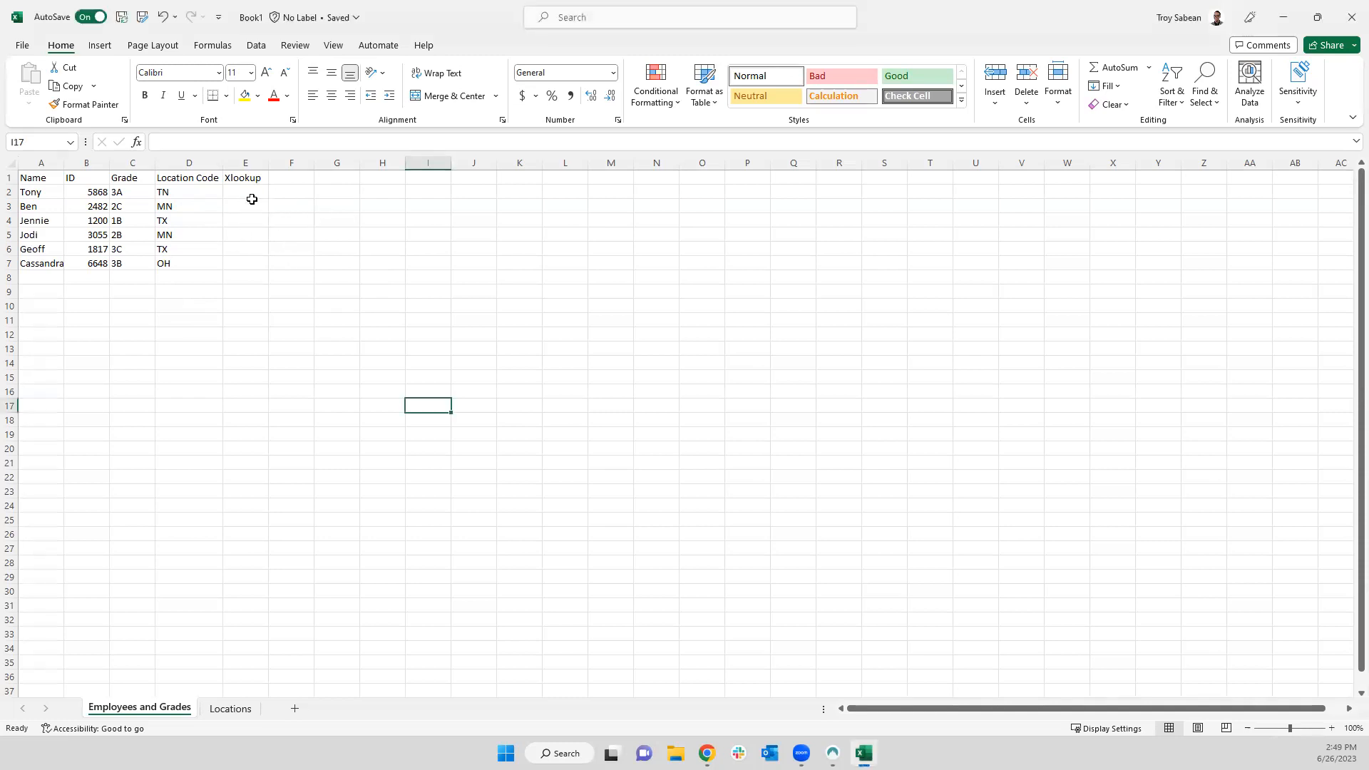
# Start an XLOOKUP in E2 using Tony's location code D2 as the lookup value.
pyautogui.write('=xl')
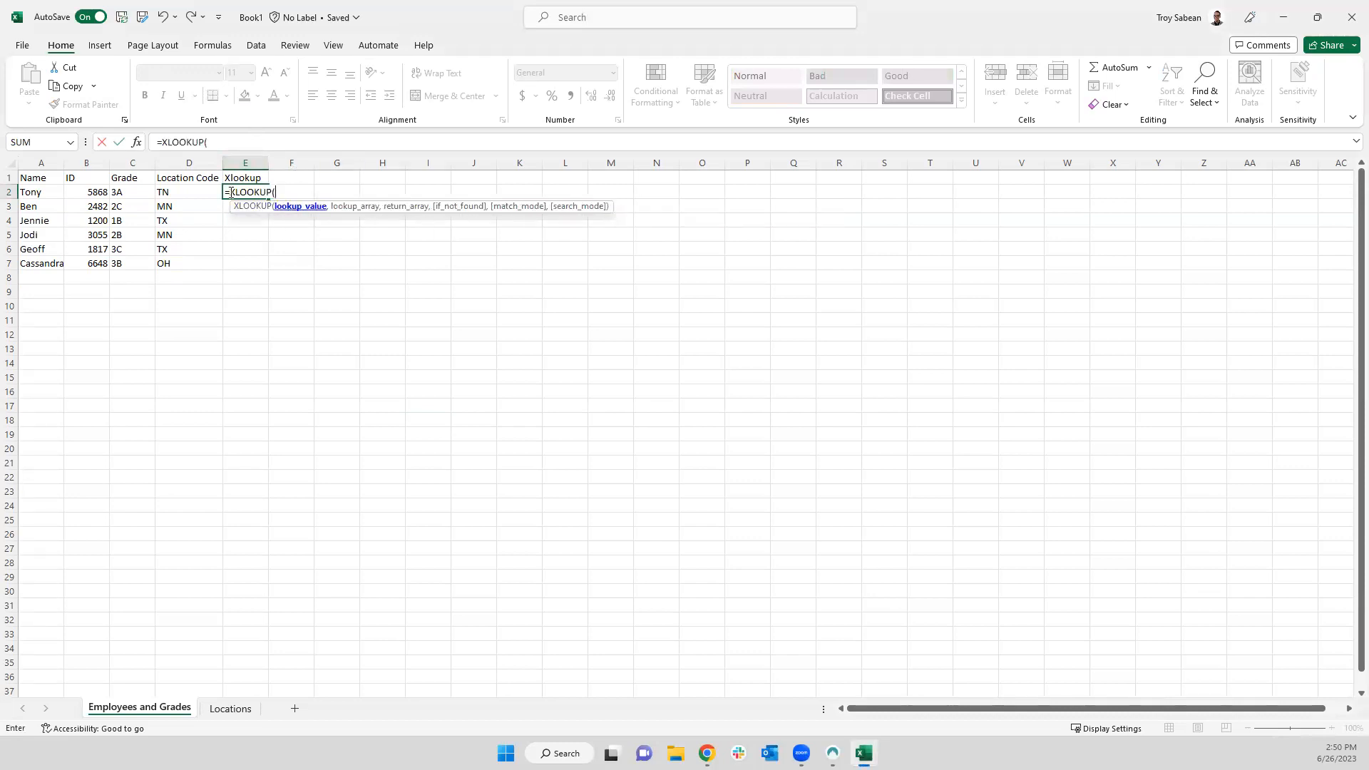
pyautogui.click(188, 191)
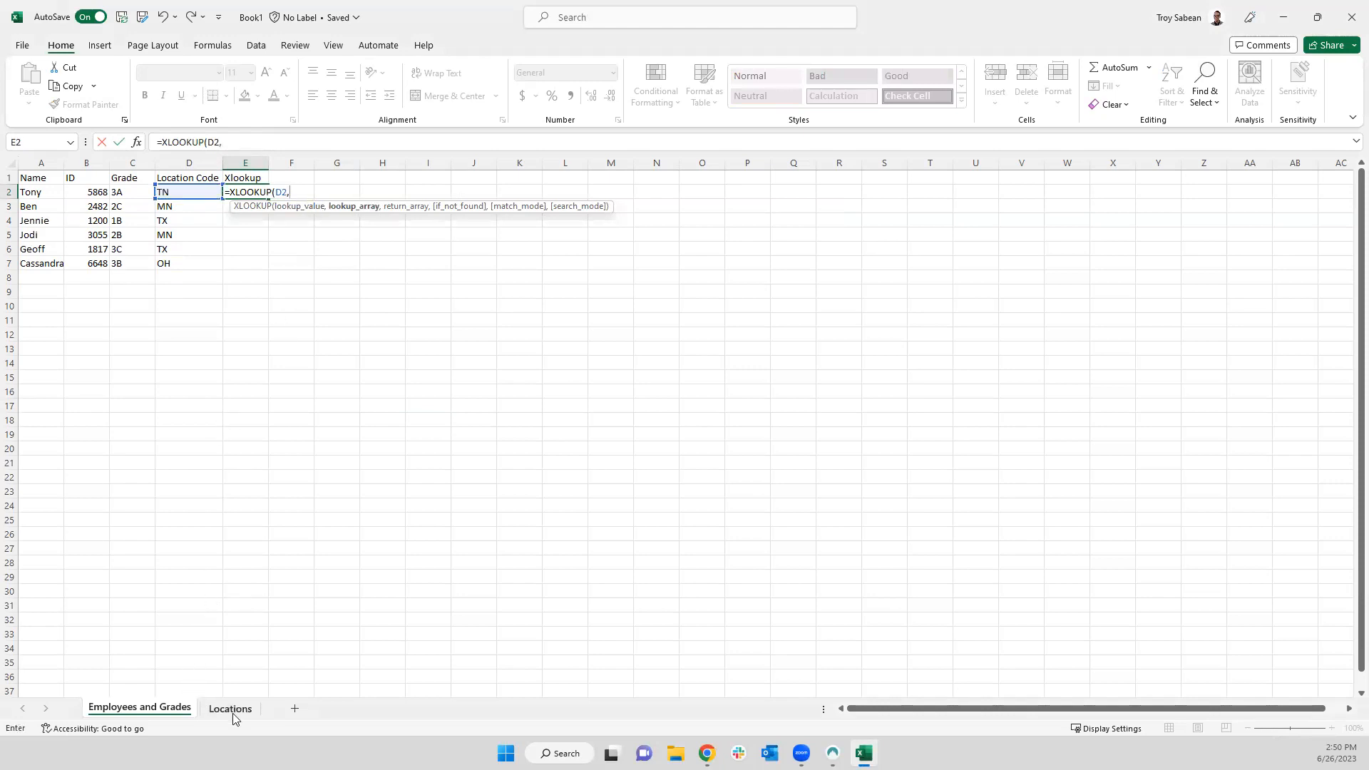
pyautogui.click(231, 707)
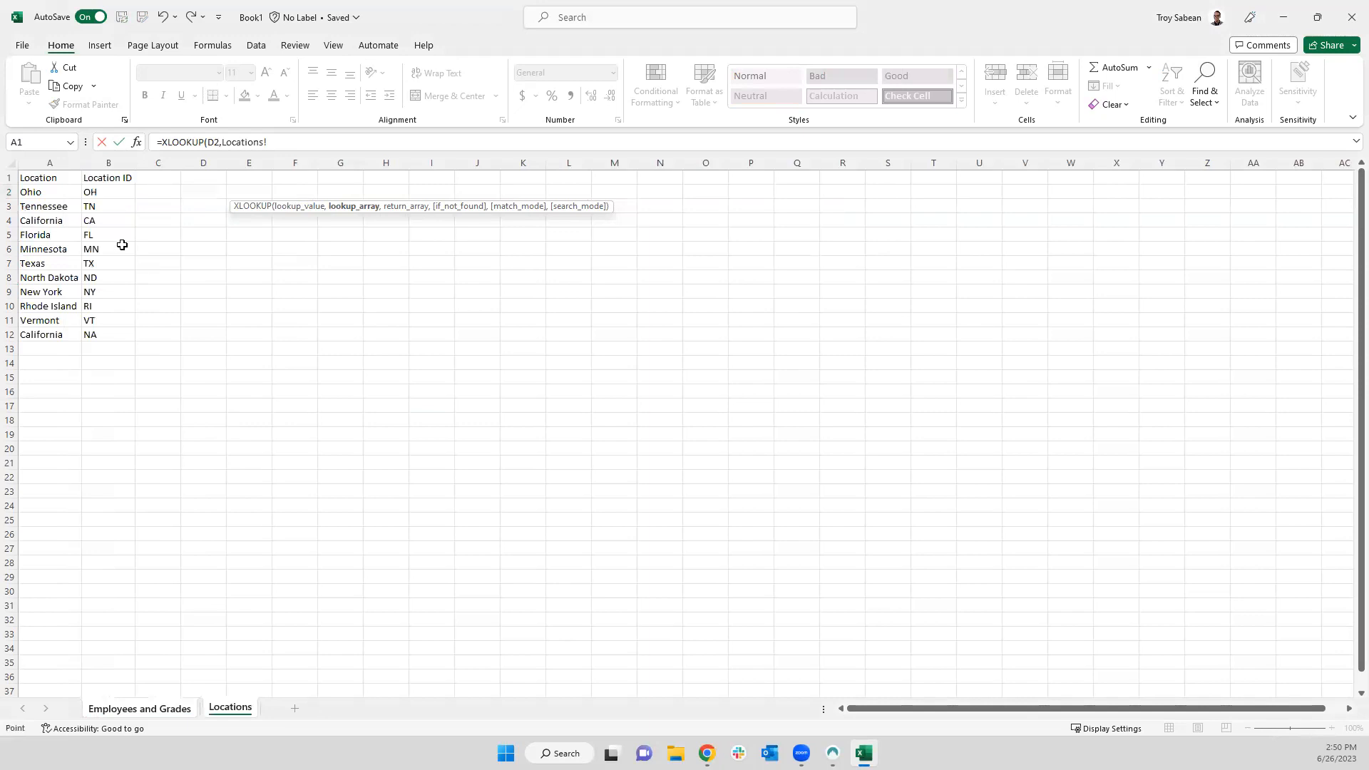
# Use Locations B2:B12 codes as the search range and A2:A12 state names as the return range.
pyautogui.moveTo(109, 192); pyautogui.dragTo(108, 234)
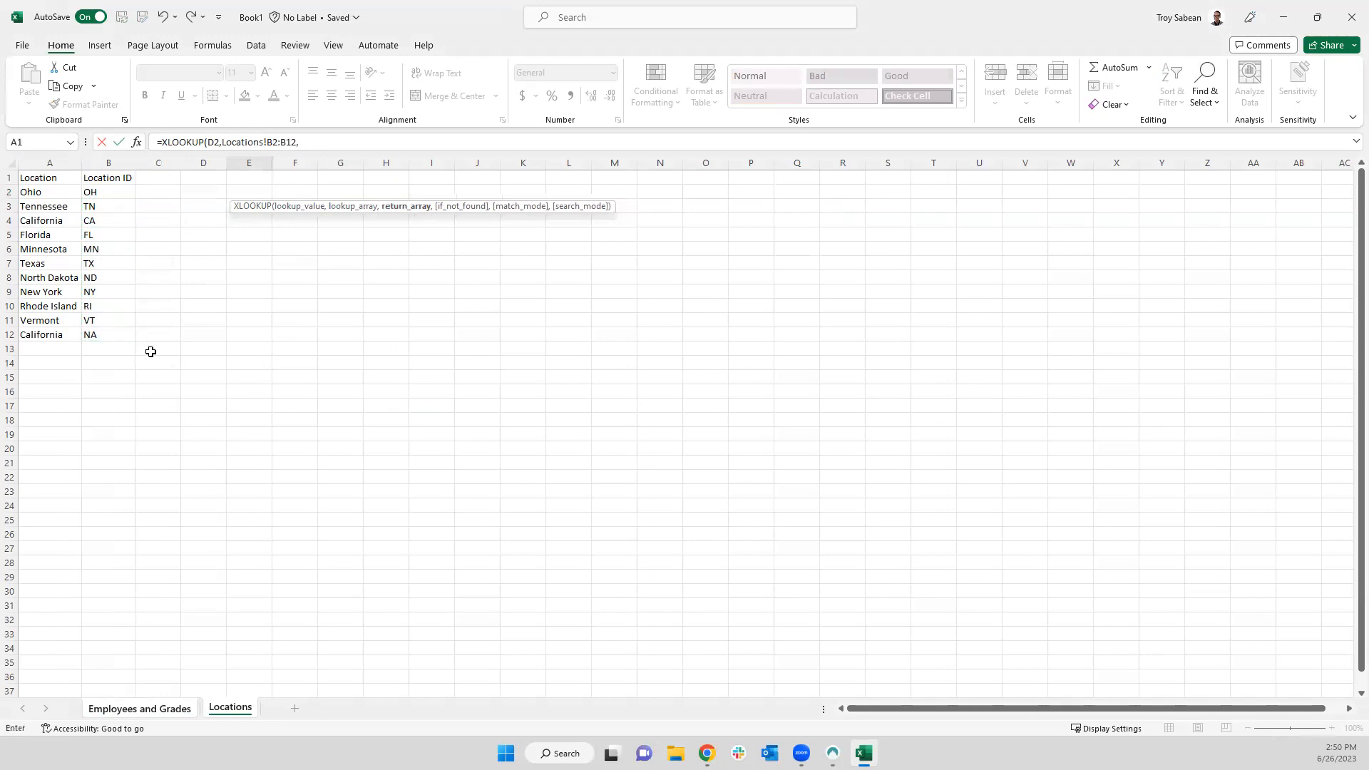
pyautogui.moveTo(49, 191); pyautogui.dragTo(49, 277)
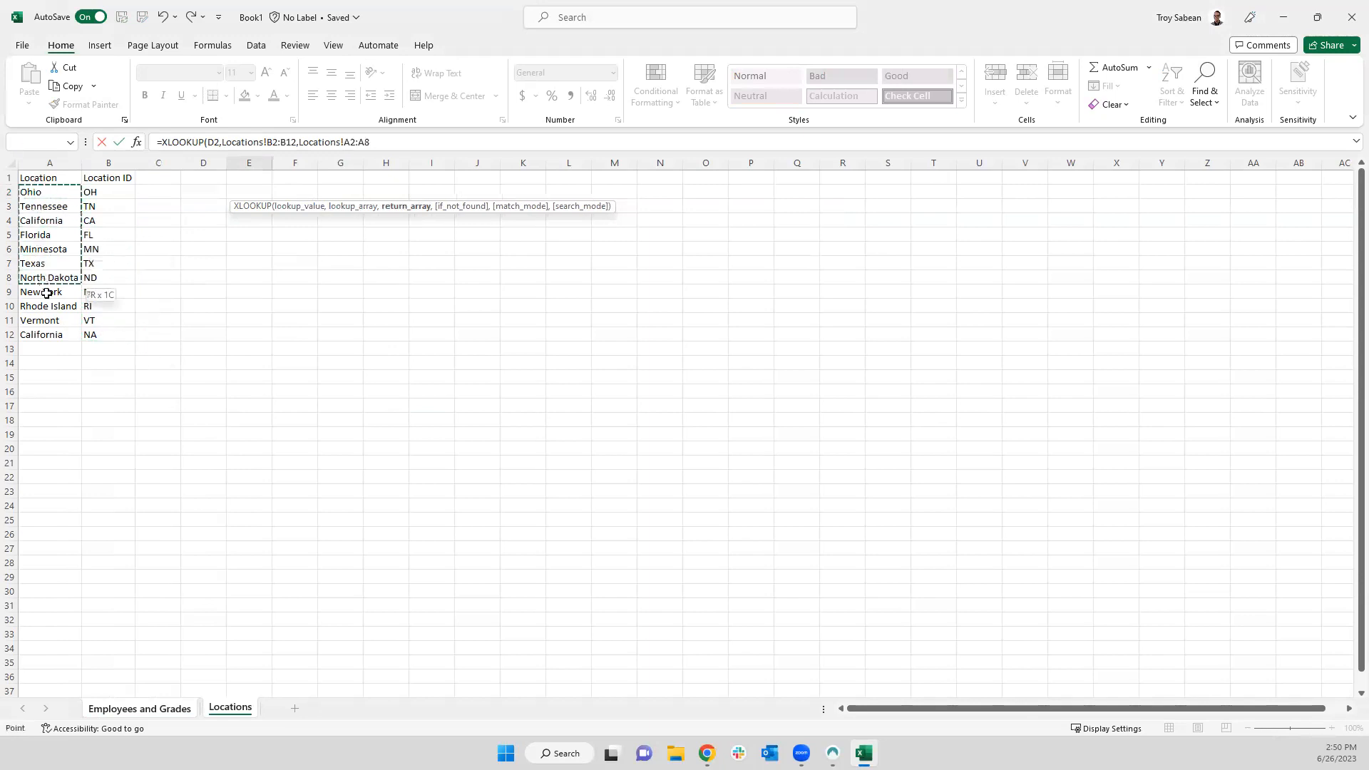
pyautogui.moveTo(49, 278); pyautogui.dragTo(49, 333)
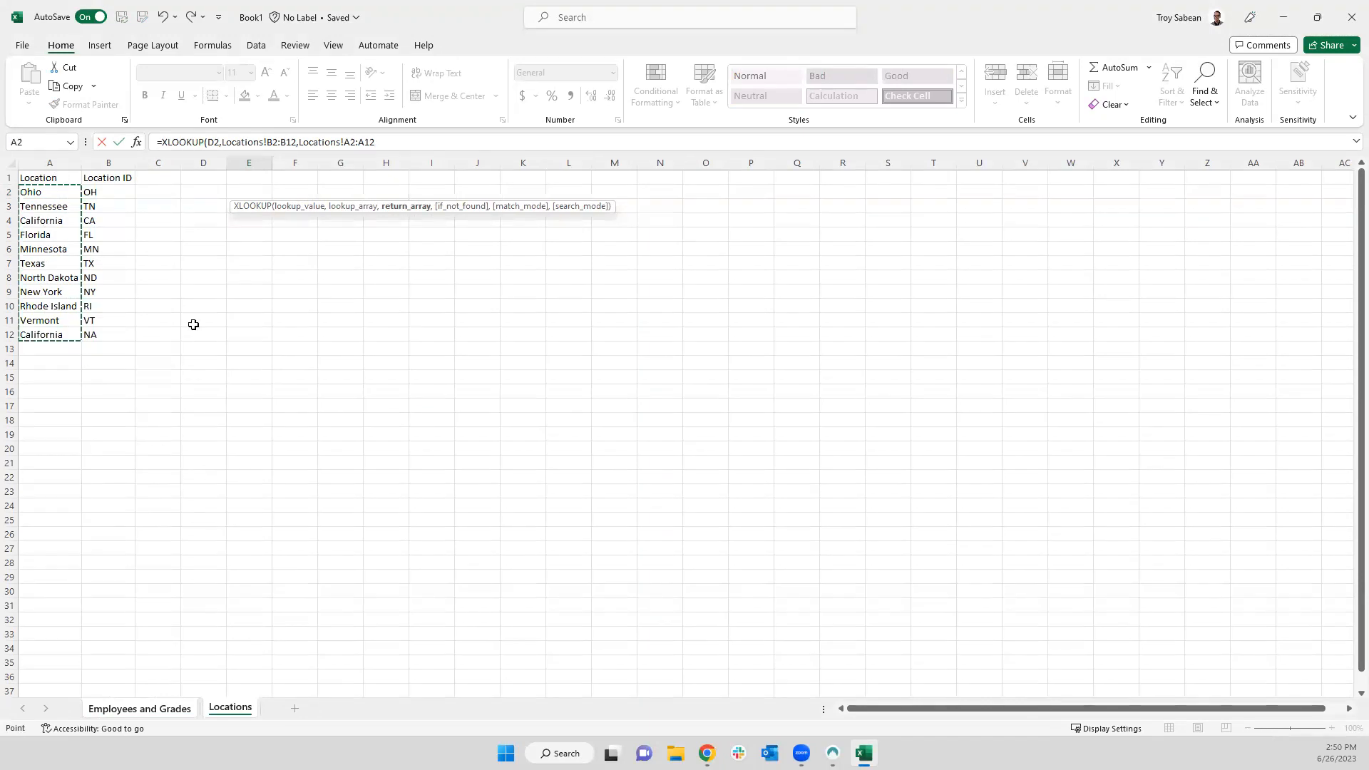
# Confirm the lookup, then lock both Locations ranges as absolute references with F4.
pyautogui.click(140, 707)
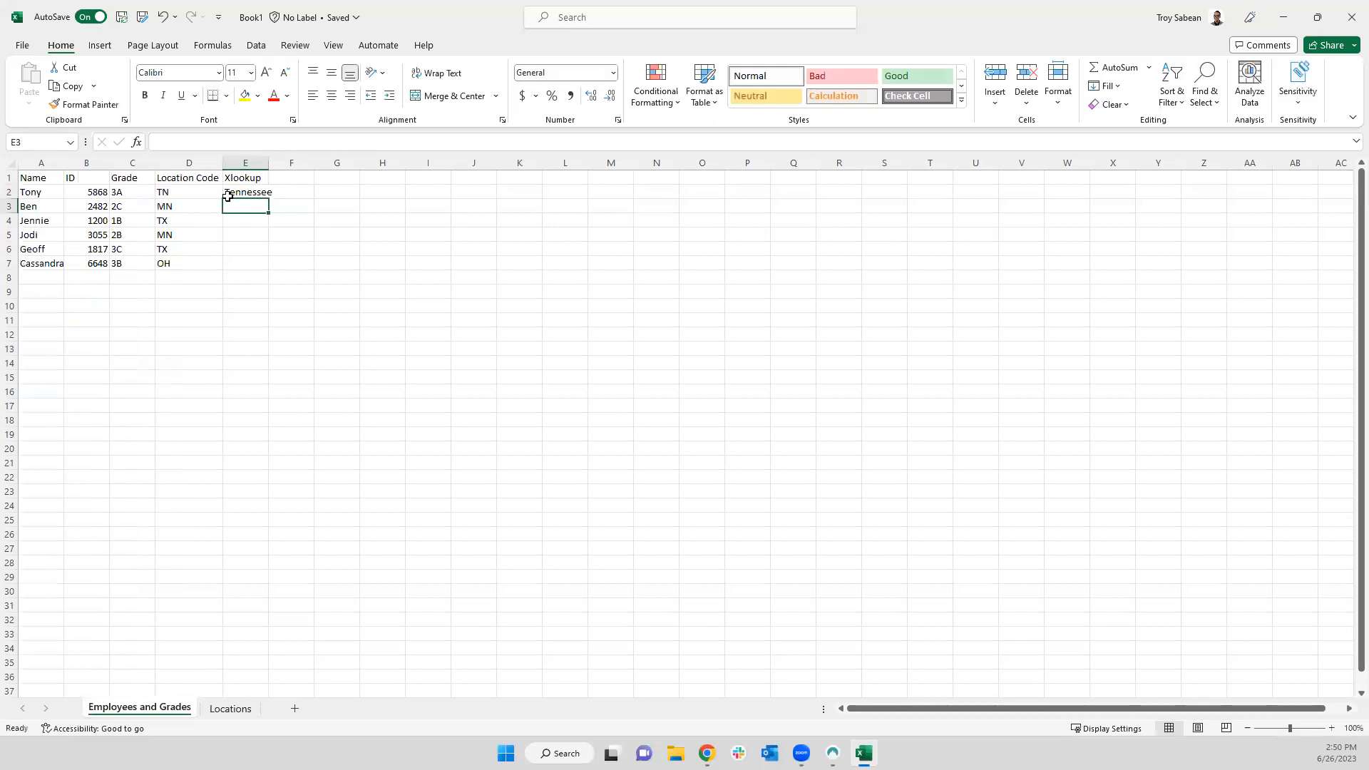
pyautogui.click(245, 191)
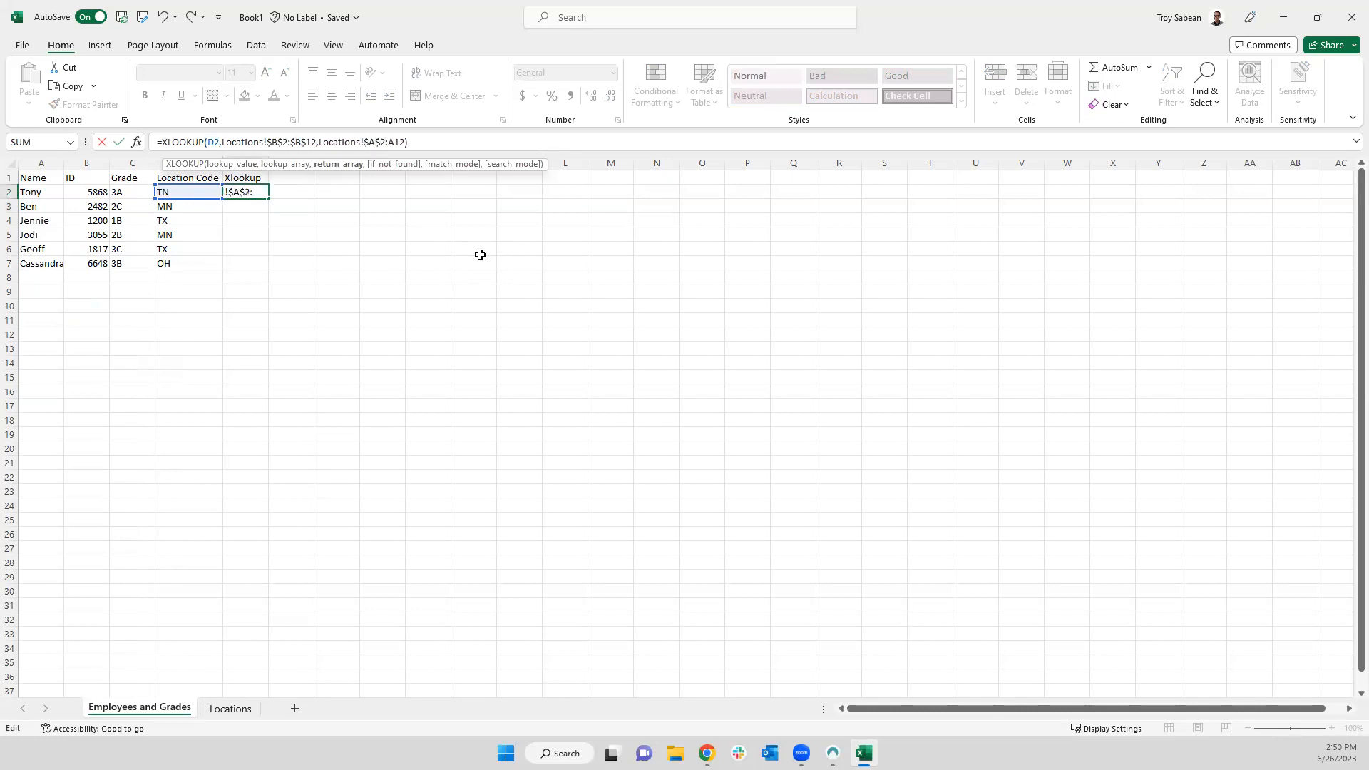
pyautogui.press('Enter')
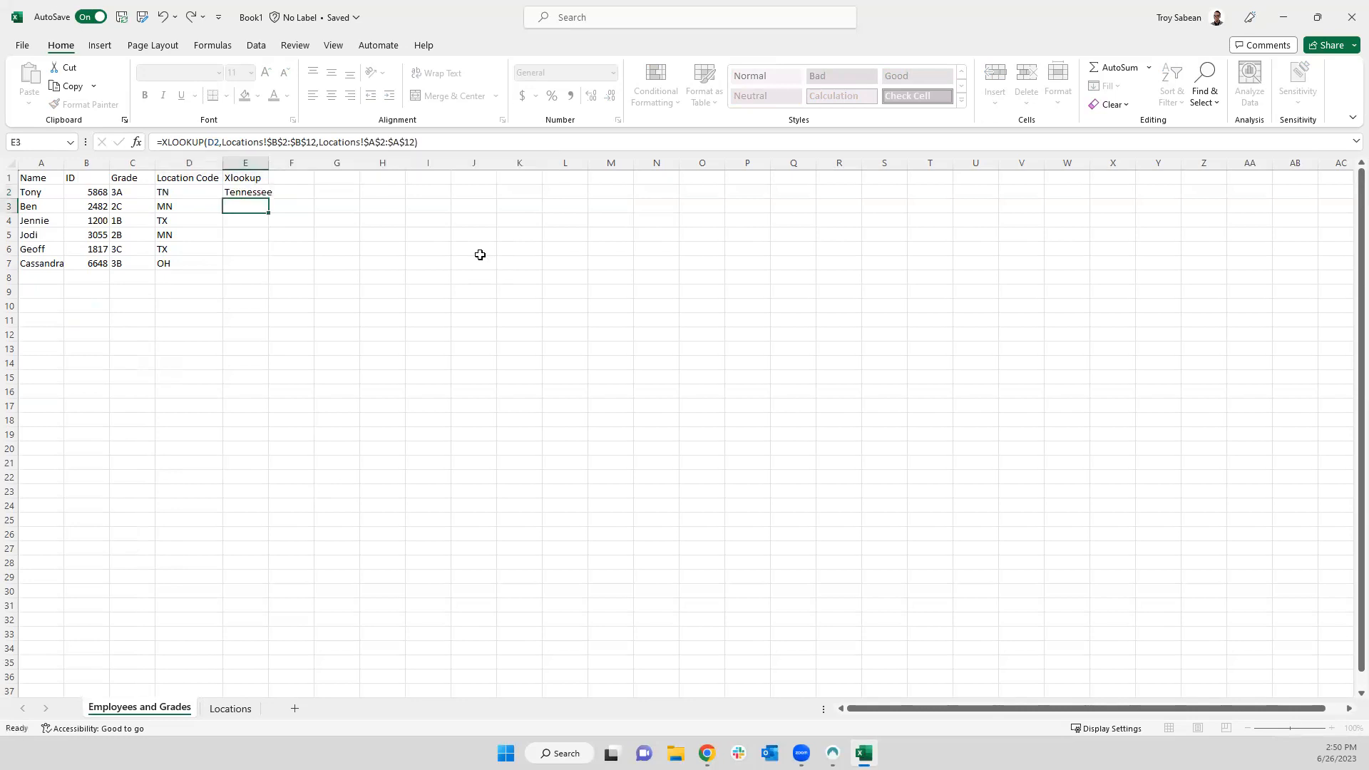
# Fill the Xlookup column down so every employee shows a state, Tennessee through Ohio.
pyautogui.click(245, 191)
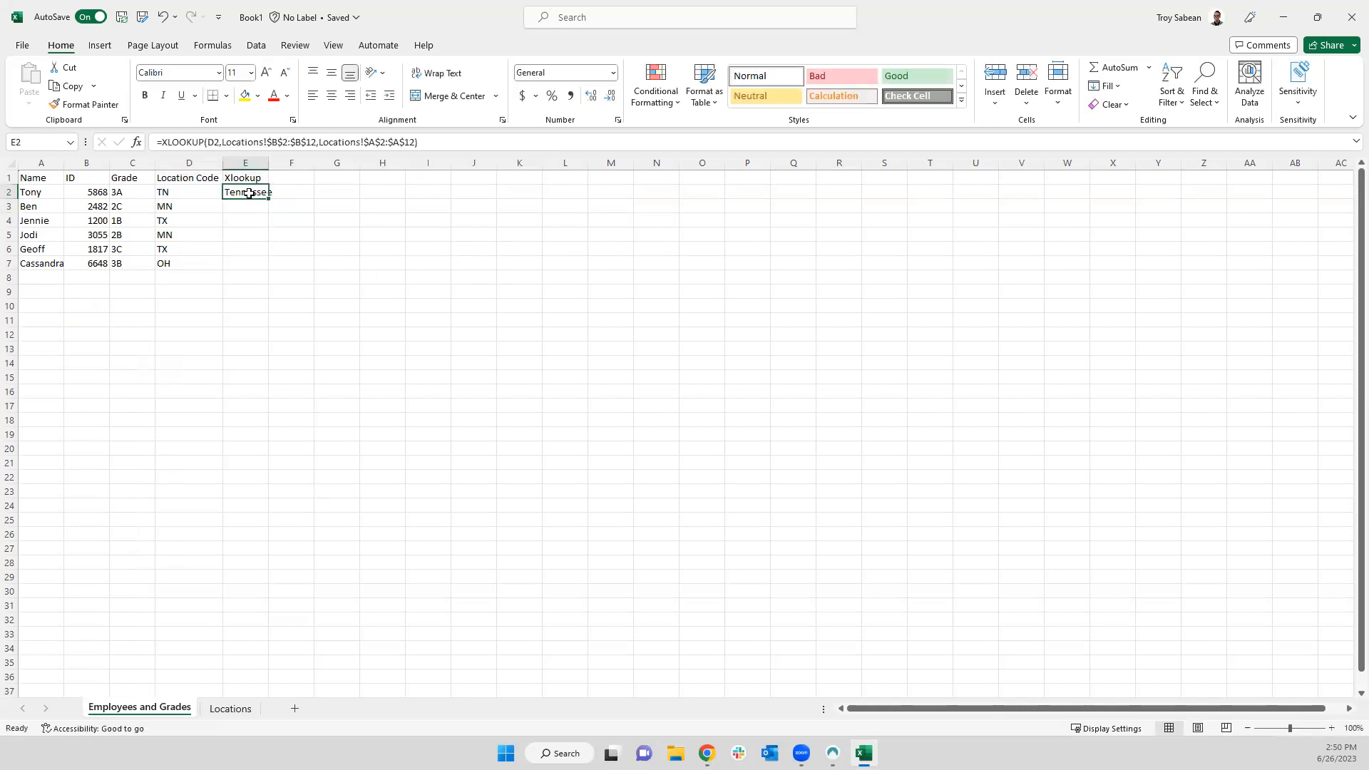
pyautogui.click(428, 405)
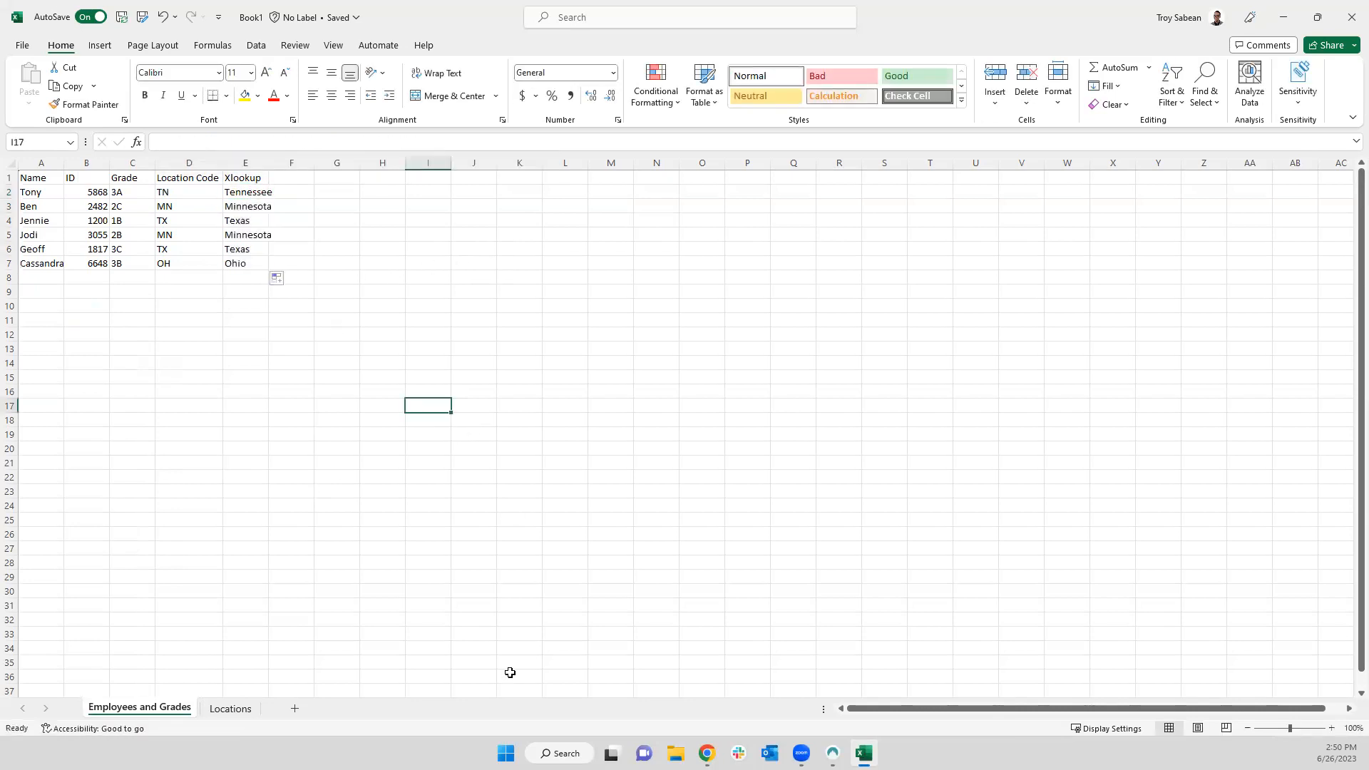
pyautogui.moveTo(246, 504)
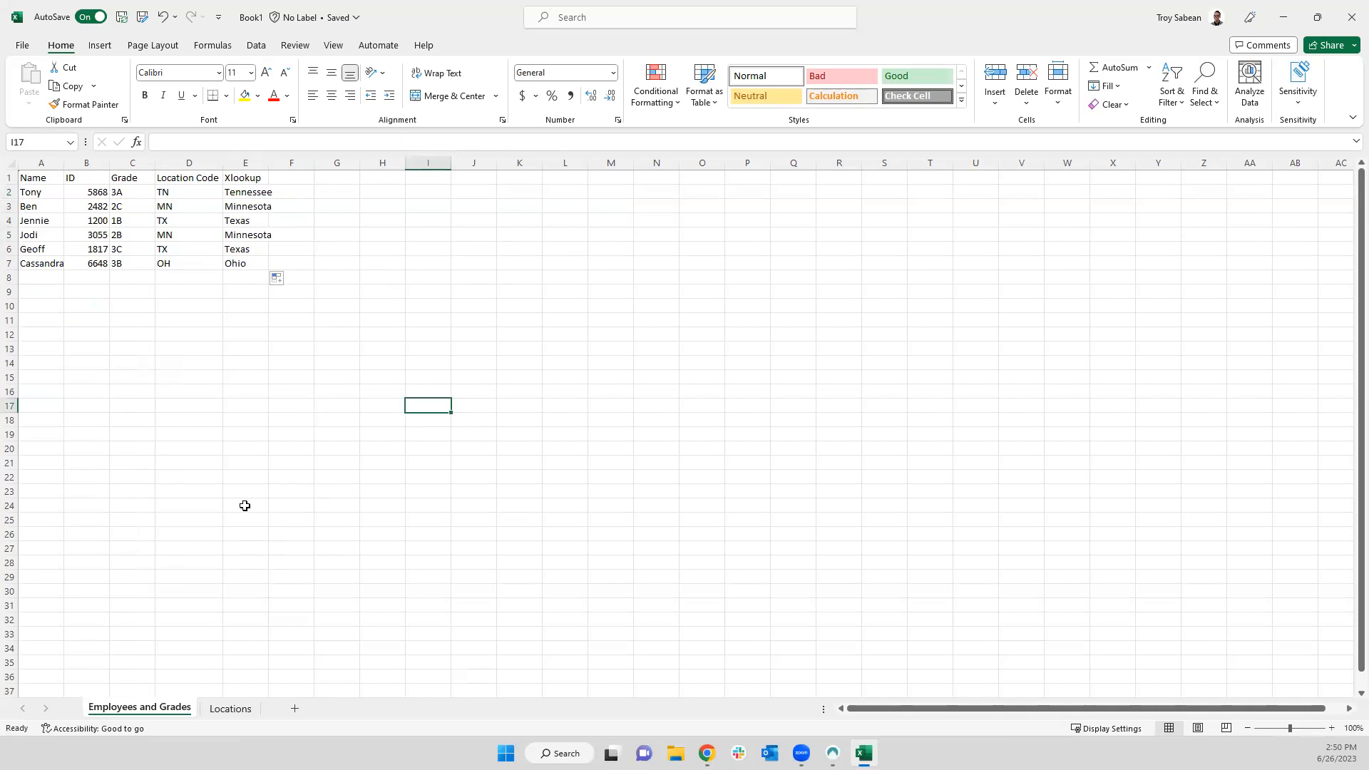